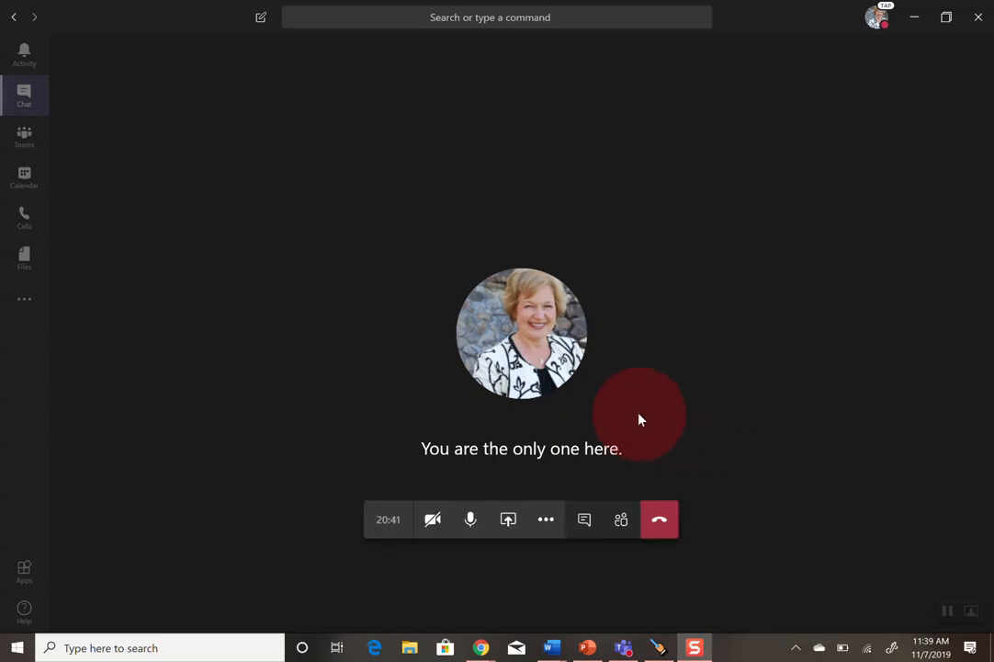
pyautogui.moveTo(630, 418)
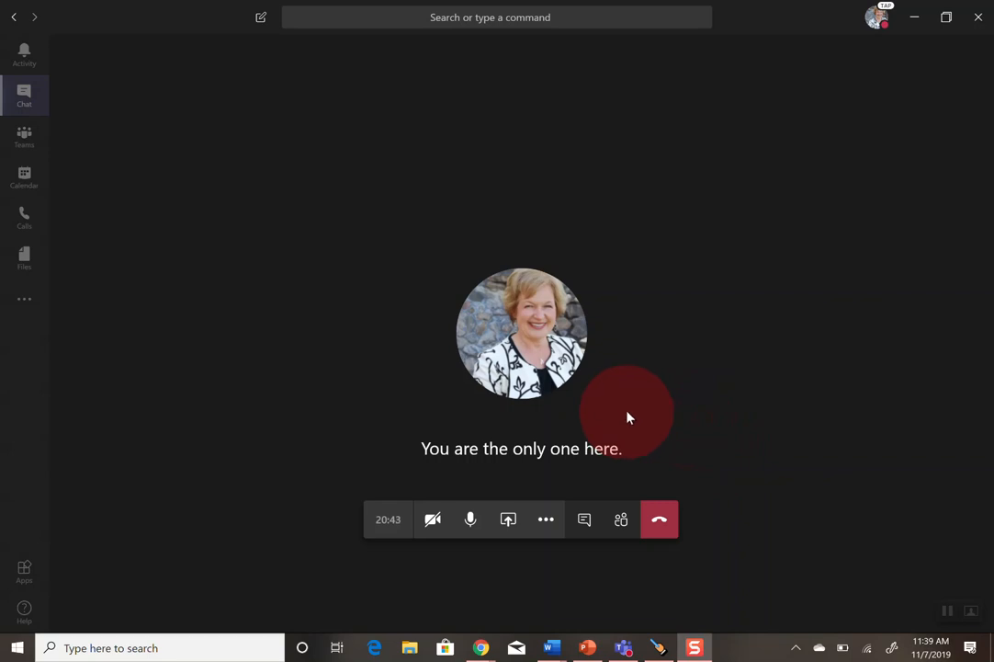
pyautogui.moveTo(659, 519)
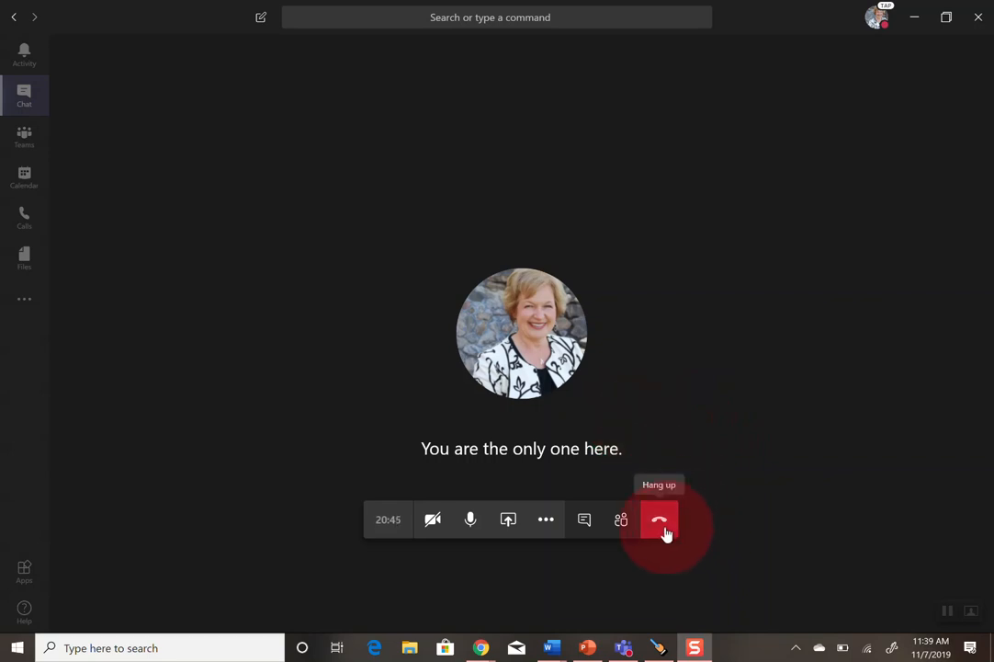
pyautogui.moveTo(584, 519)
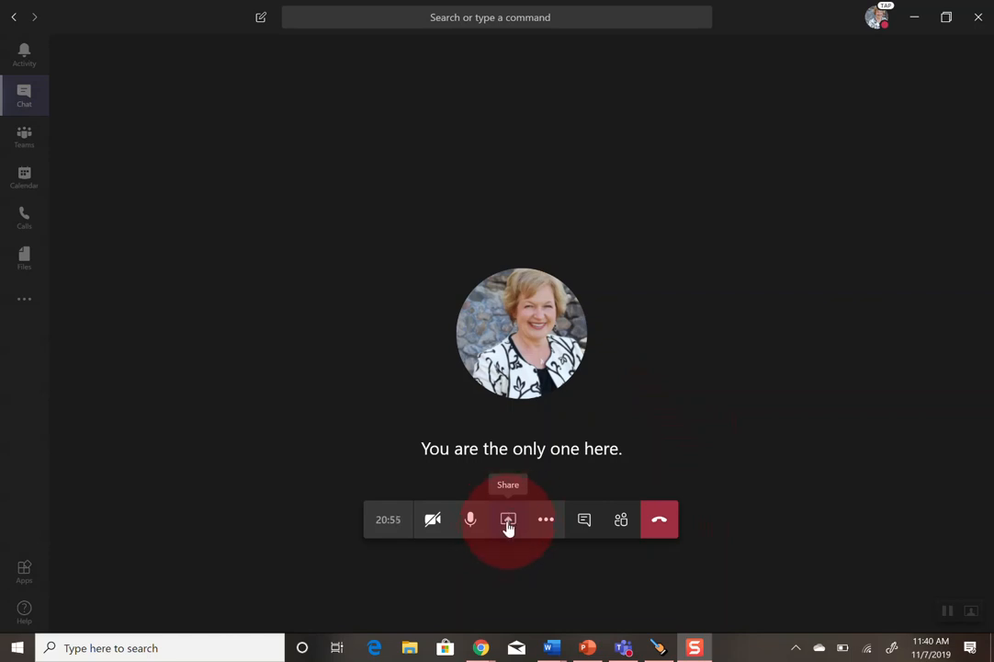
# Open the call's share tray to see shareable windows, desktop, PowerPoint and whiteboard
pyautogui.click(509, 519)
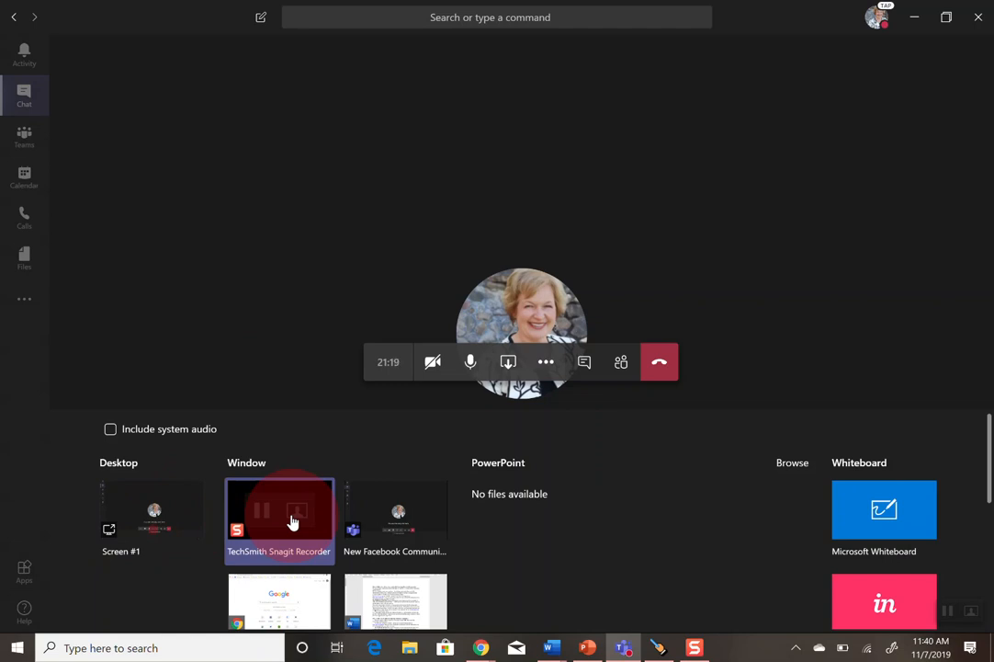
pyautogui.moveTo(396, 519)
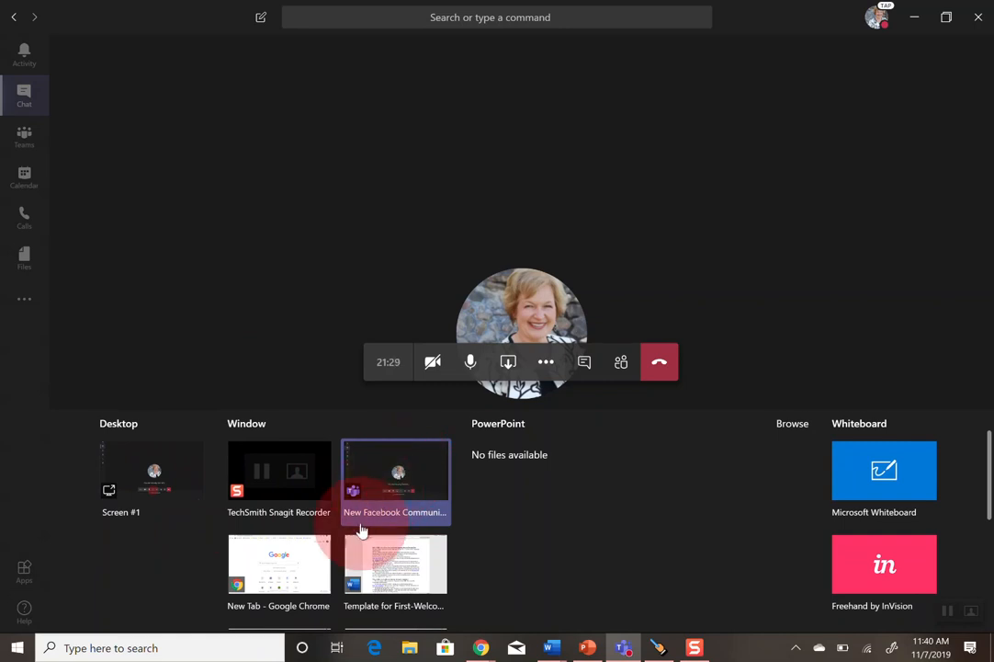
pyautogui.scroll(-3)
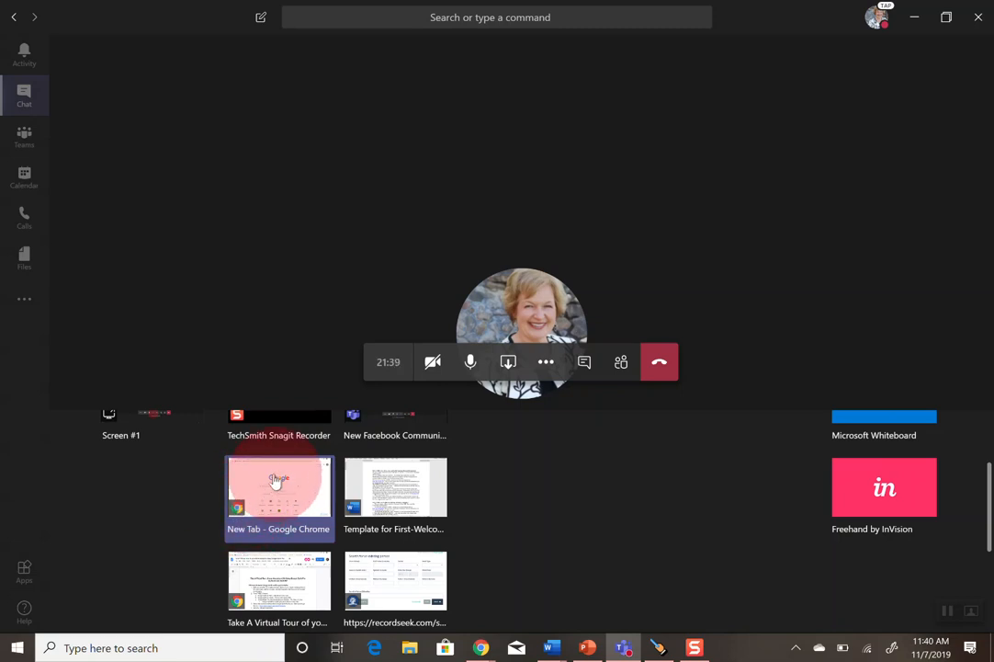
pyautogui.moveTo(395, 496)
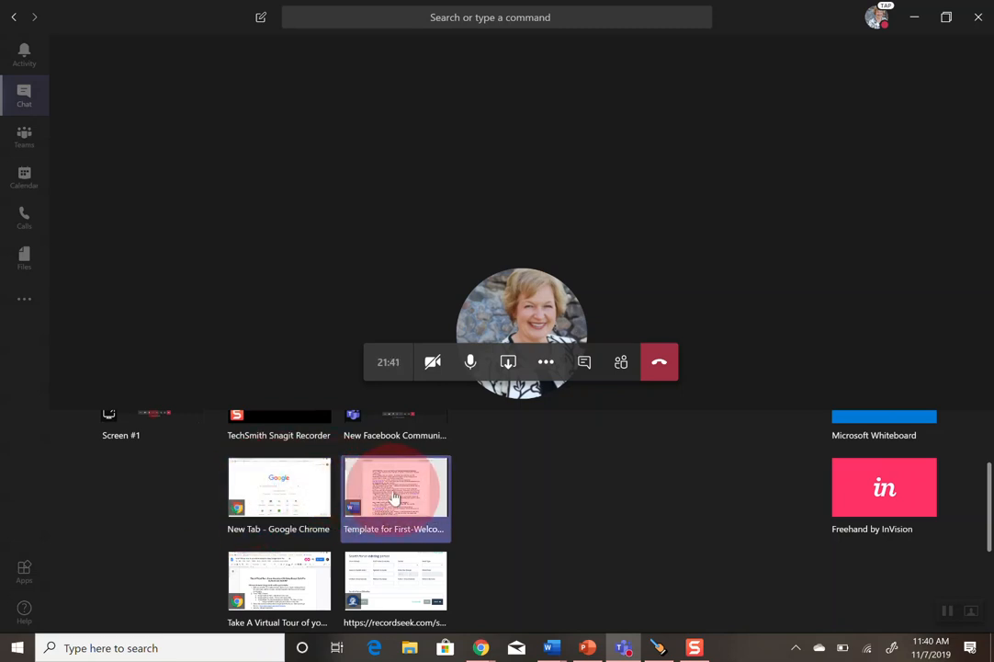
pyautogui.moveTo(347, 510)
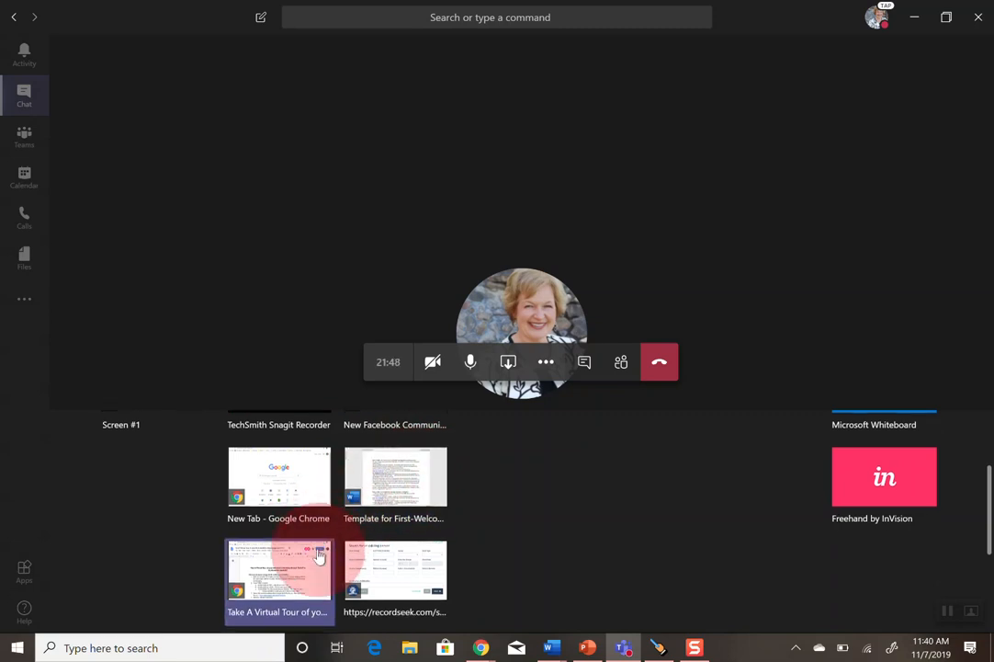
pyautogui.scroll(-3)
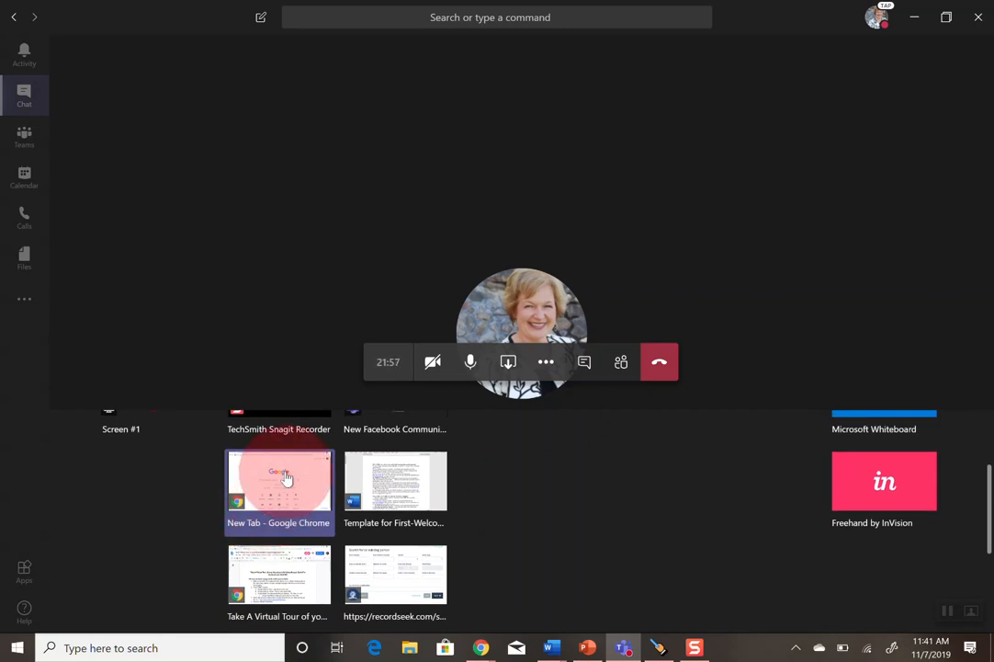
# Share the 'New Tab - Google Chrome' window into the Teams call
pyautogui.click(278, 479)
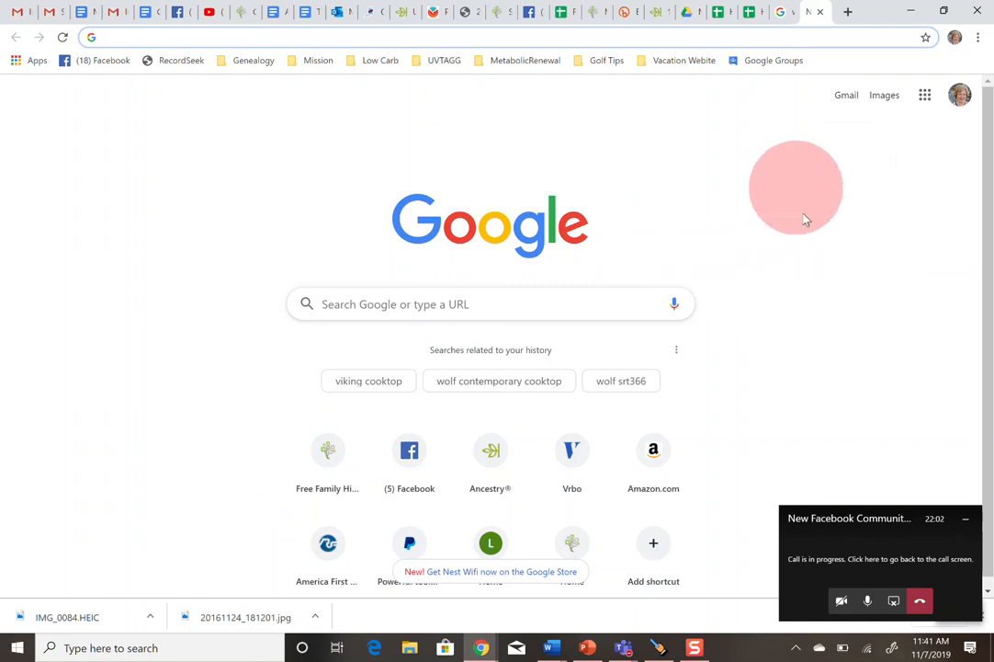
pyautogui.moveTo(840, 227)
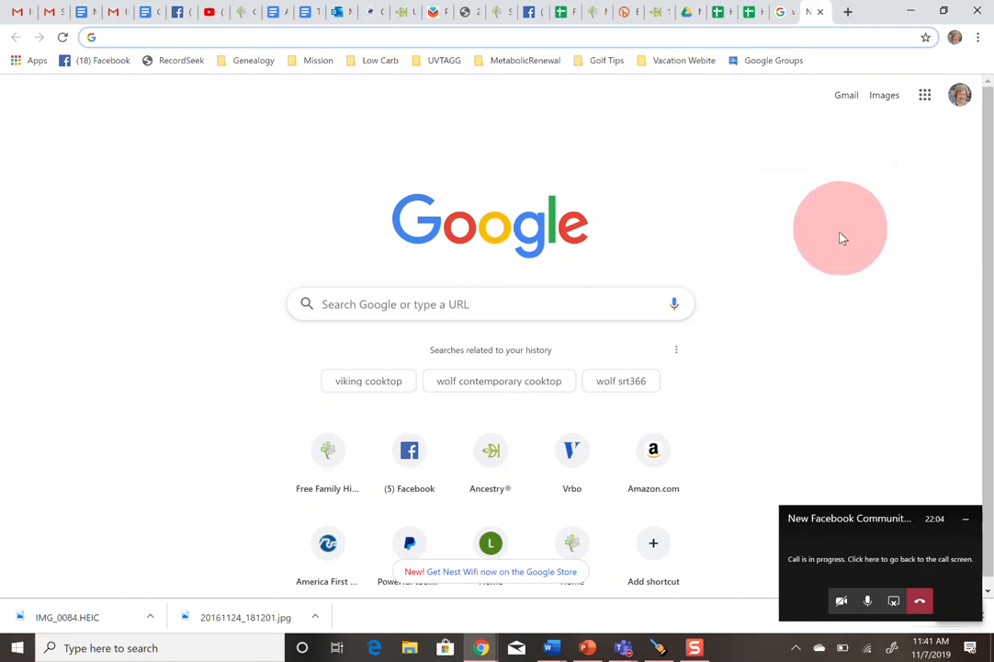
pyautogui.moveTo(674, 158)
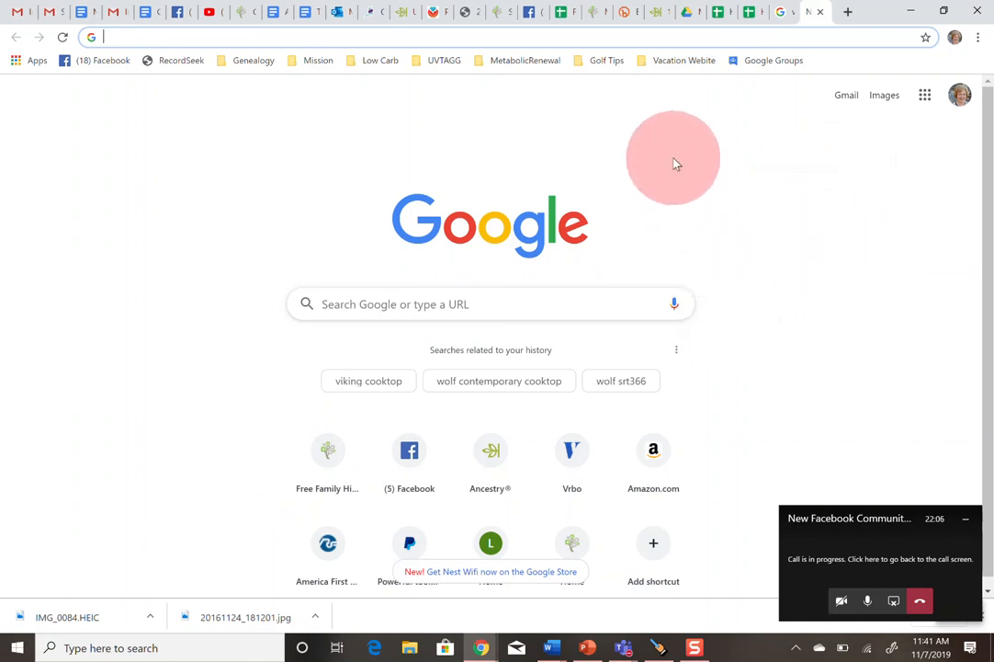
pyautogui.moveTo(540, 98)
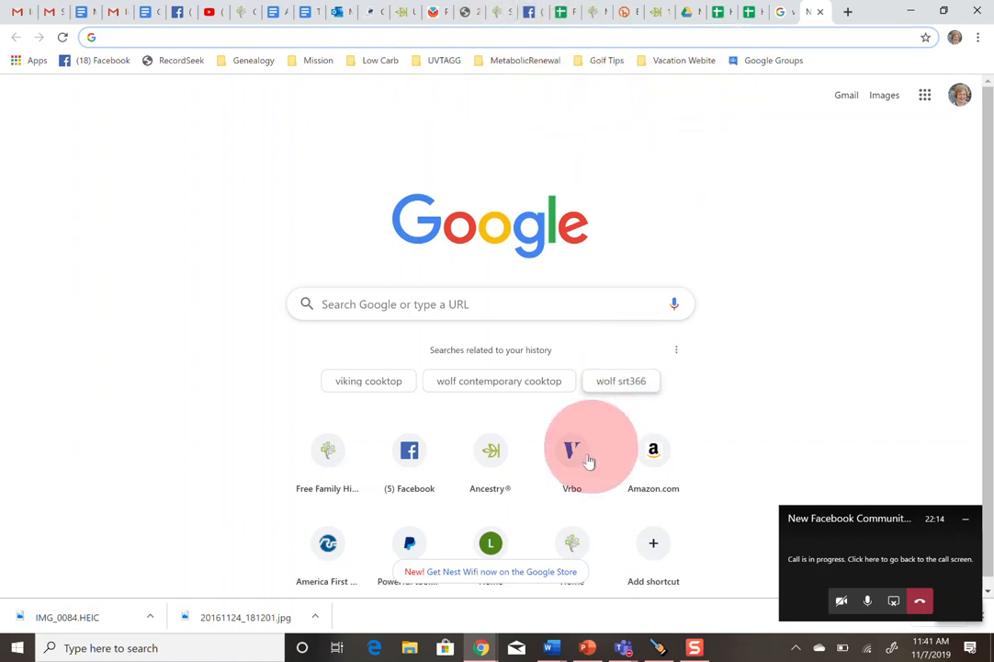
pyautogui.moveTo(551, 647)
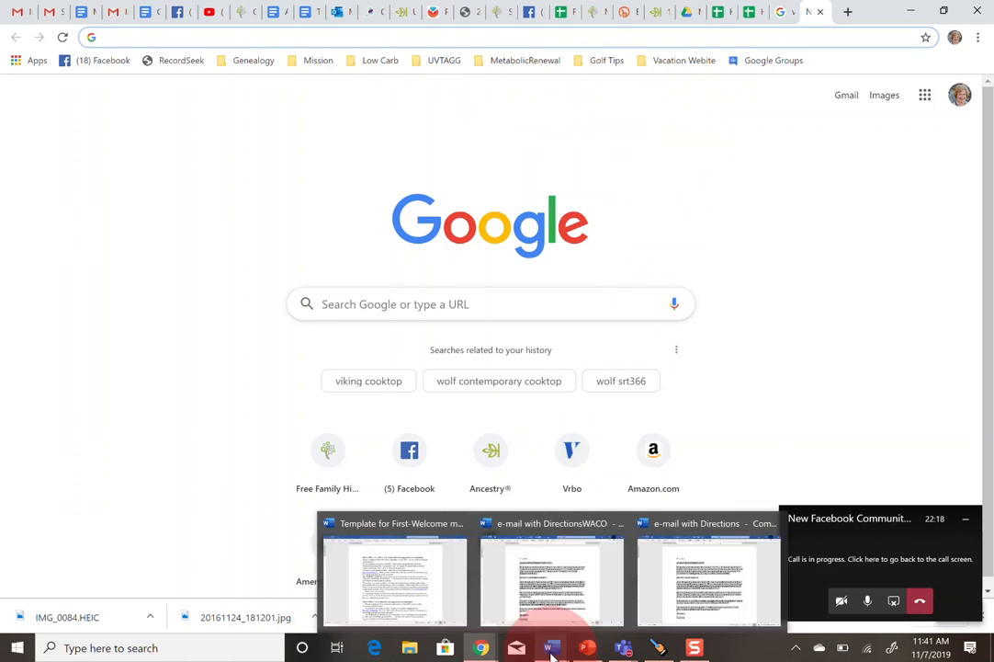
pyautogui.moveTo(395, 575)
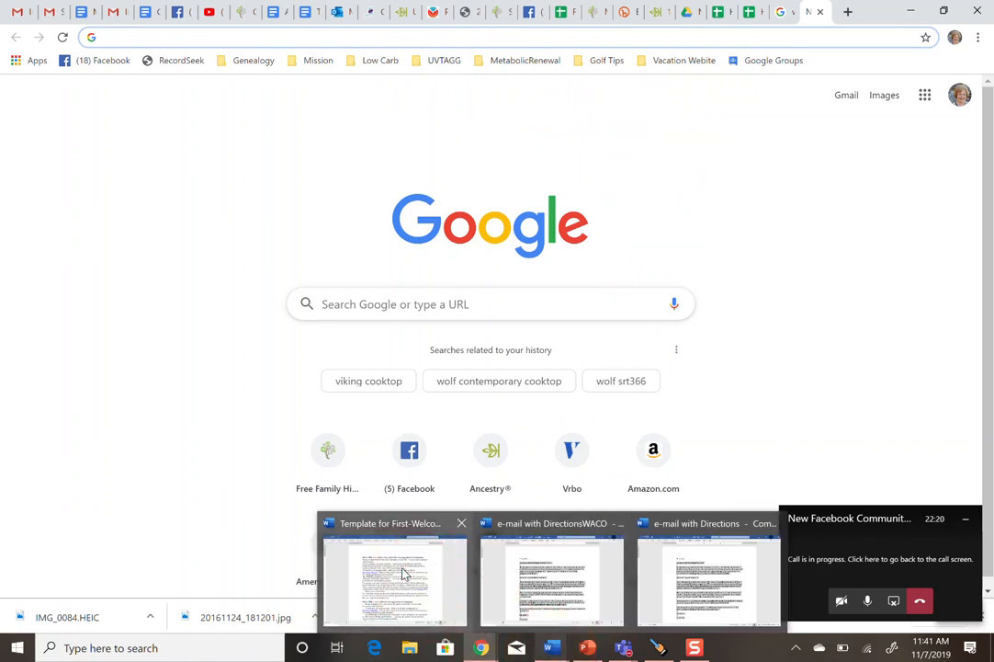
# Stop sharing Chrome from the call mini-window and return to the full Teams call screen
pyautogui.click(394, 579)
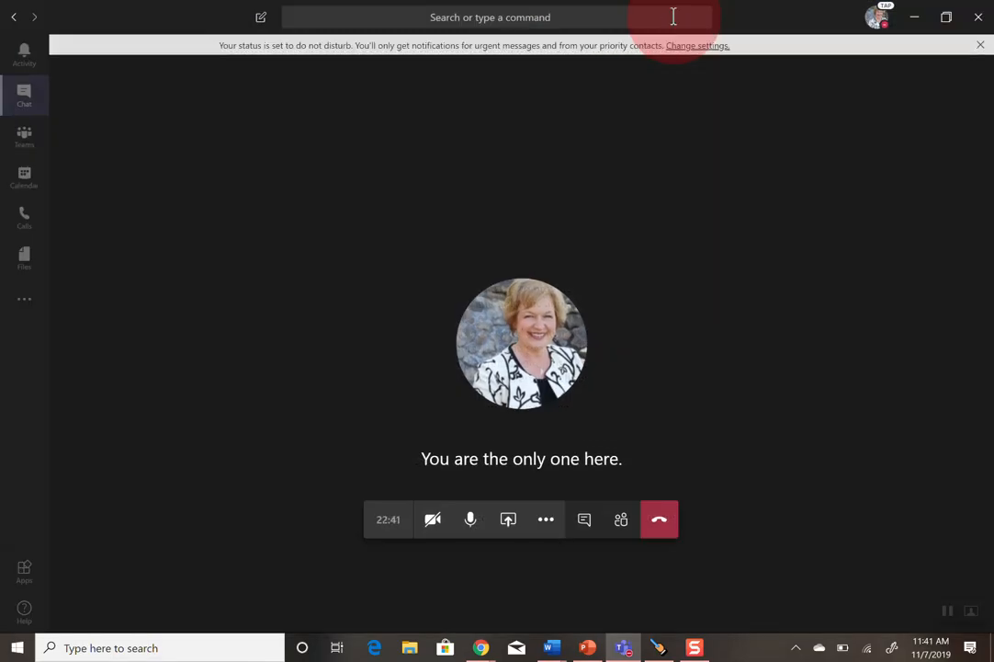
pyautogui.click(980, 45)
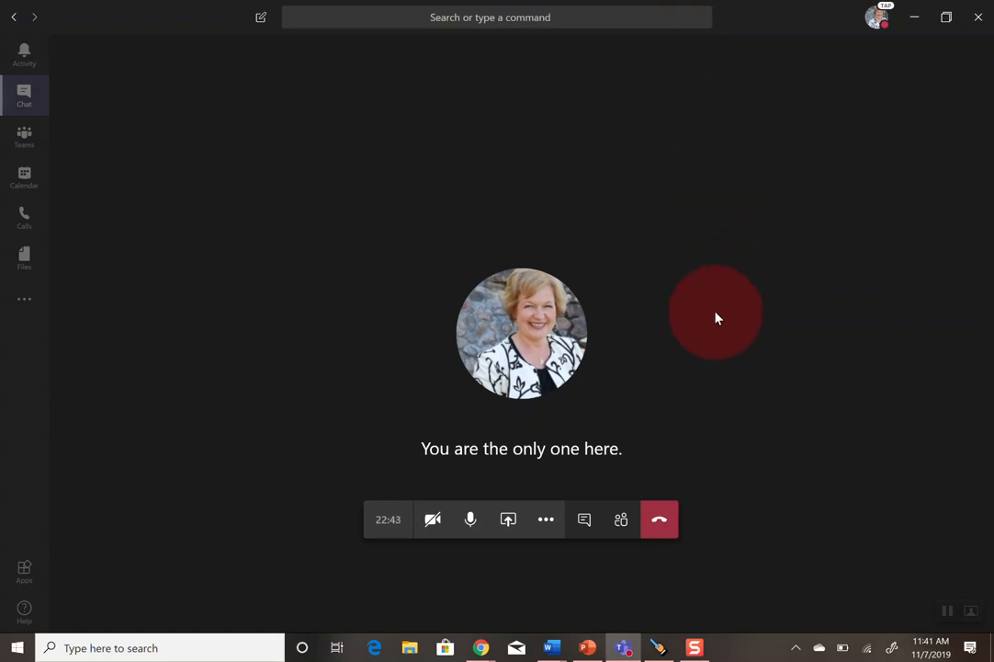